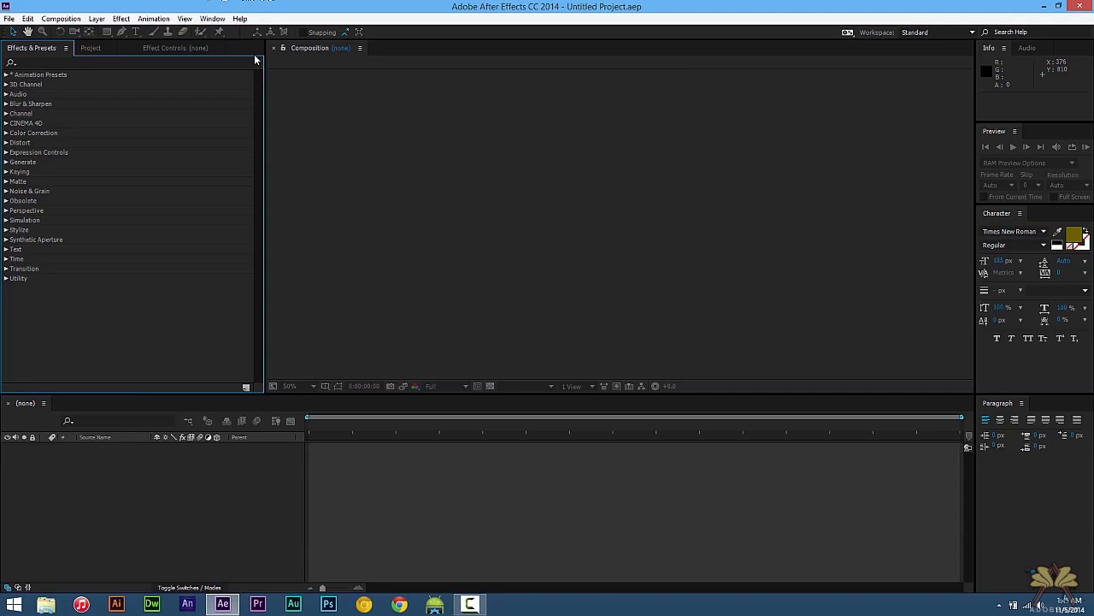
Create a new composition 'Comp 1' with the default settings
left_click(62, 17)
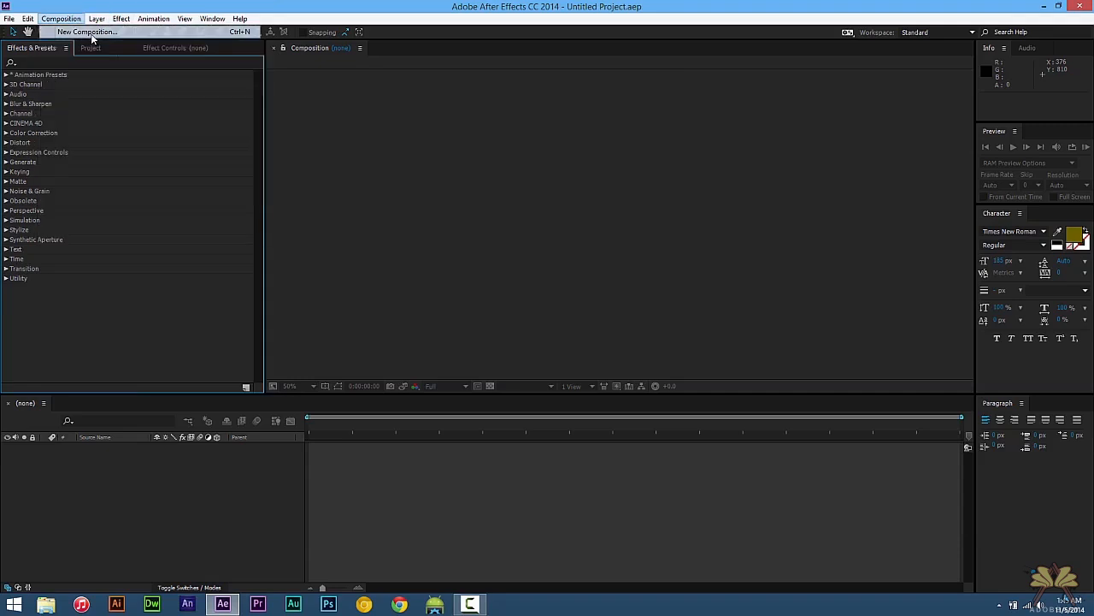
left_click(86, 31)
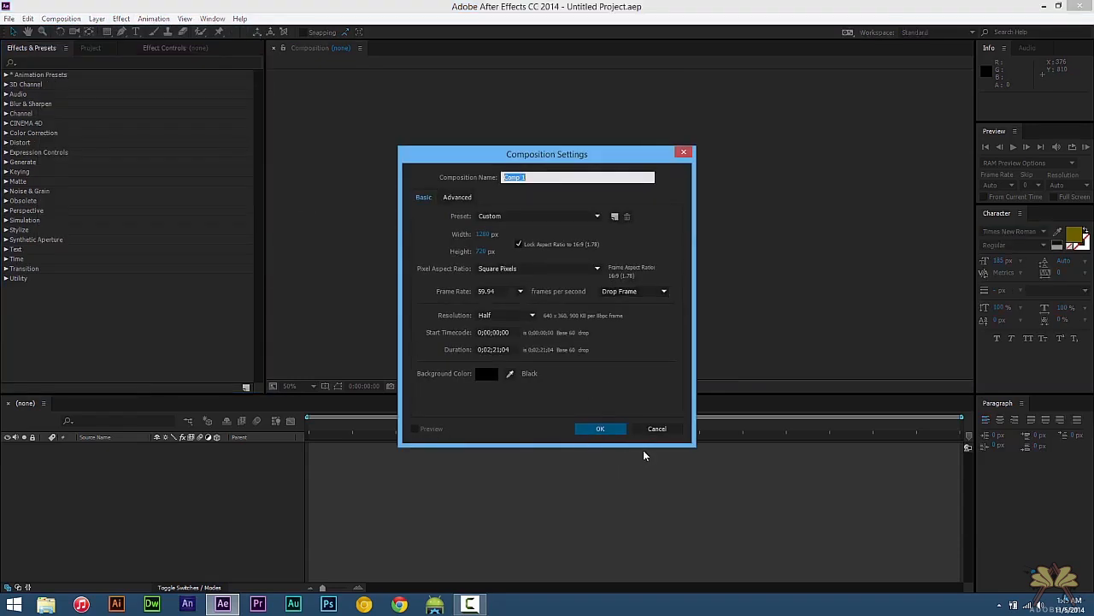
left_click(599, 427)
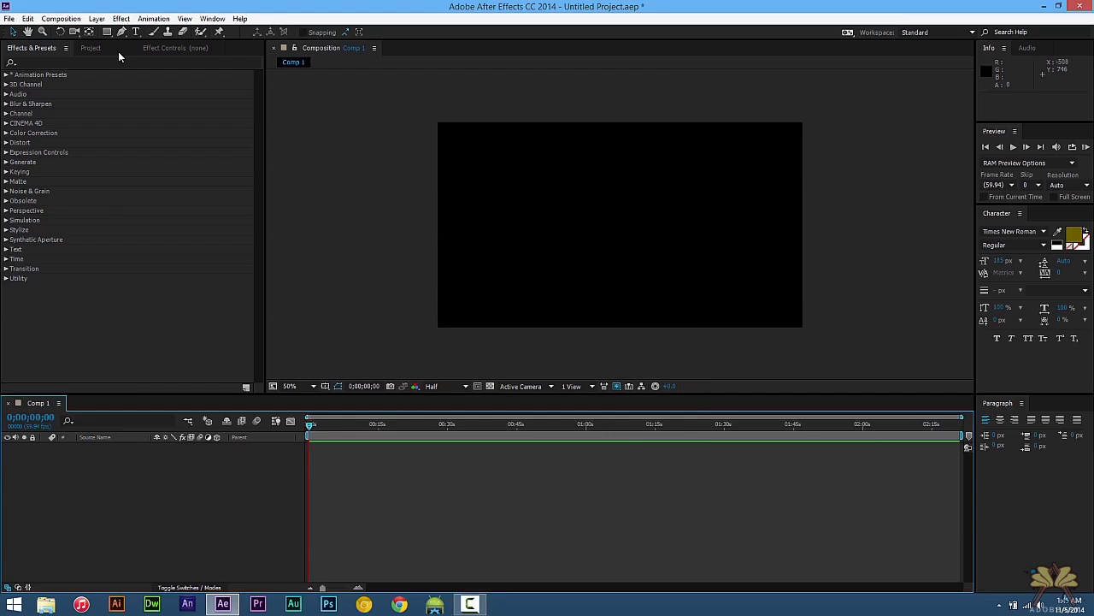
Add a new solid layer and apply the green circuit Backgrounds animation preset to it
left_click(96, 17)
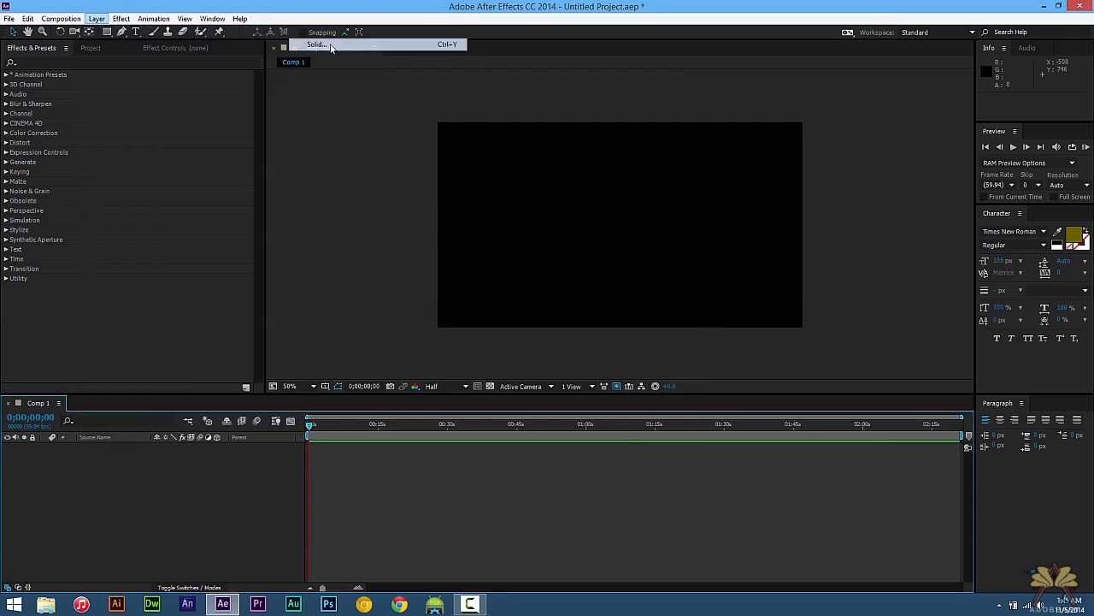
left_click(317, 45)
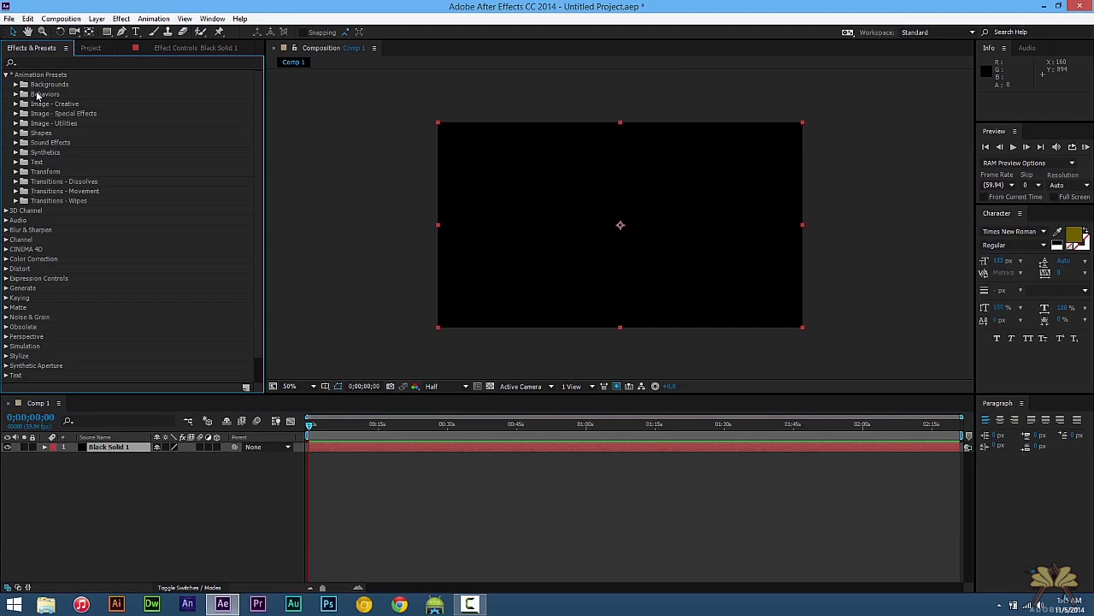
left_click(16, 84)
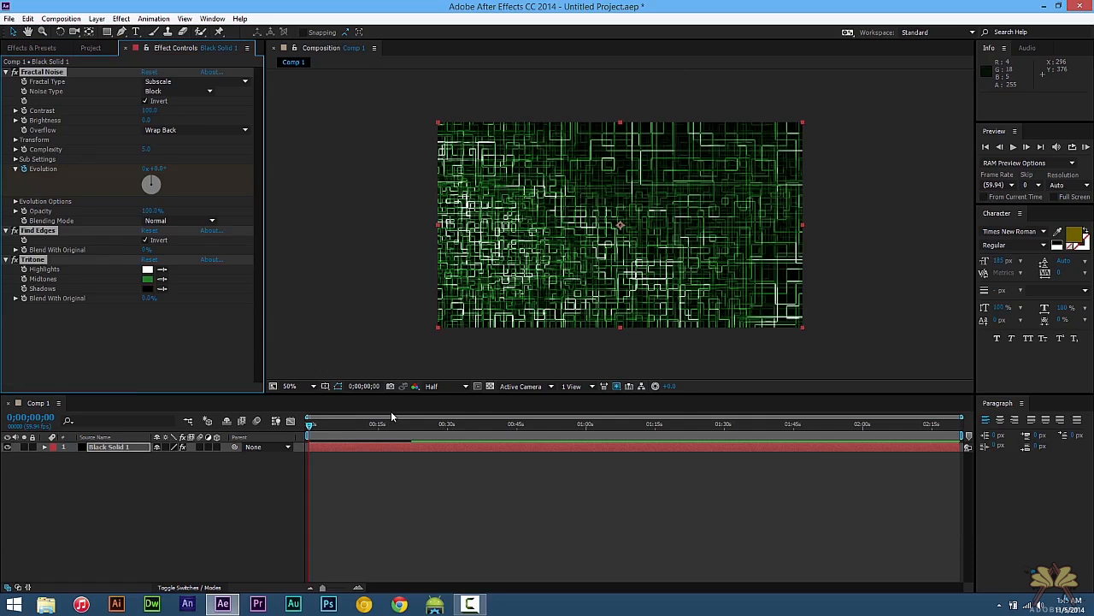
left_click(312, 434)
type("A")
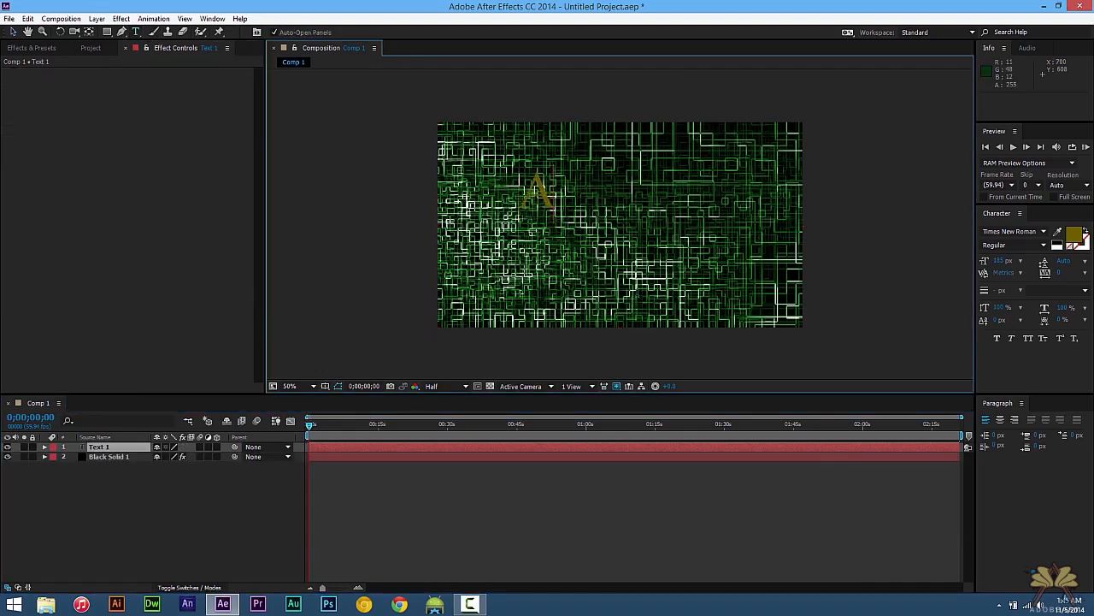
Add a text layer reading 'Adobe' in gold over the circuit background
type("dobe")
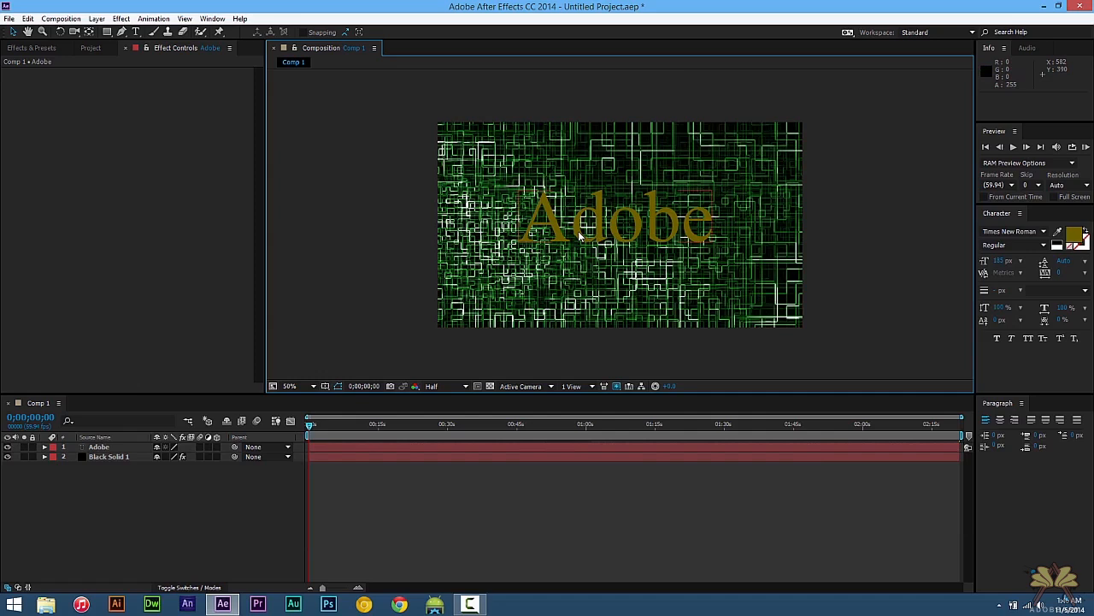
left_click(99, 446)
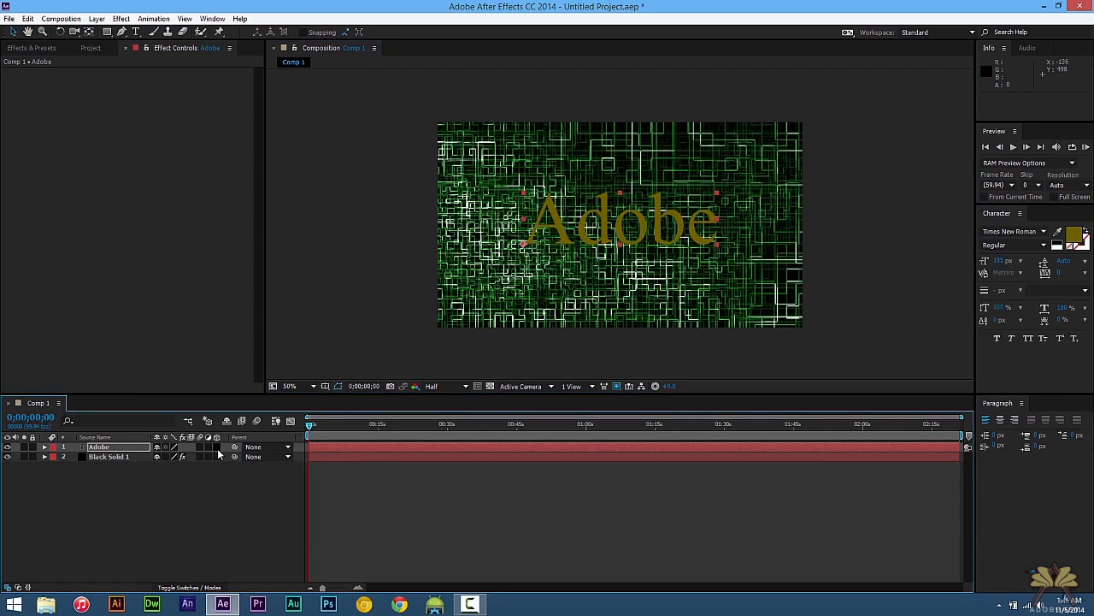
mouse_move(219, 455)
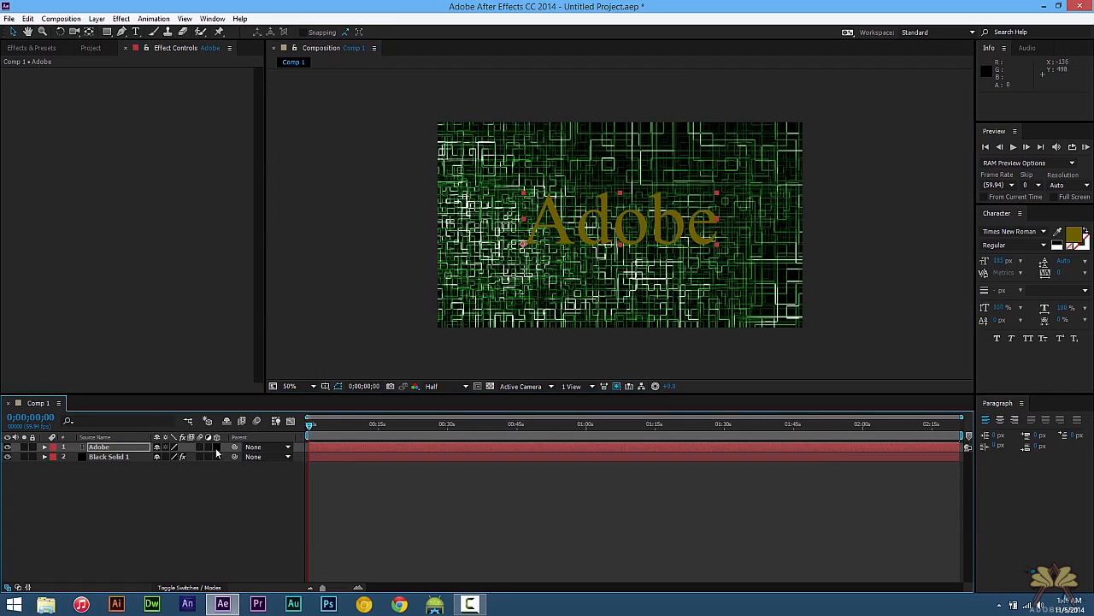
Make the Adobe text a 3D layer and give it extrusion depth in Geometry Options
left_click(45, 446)
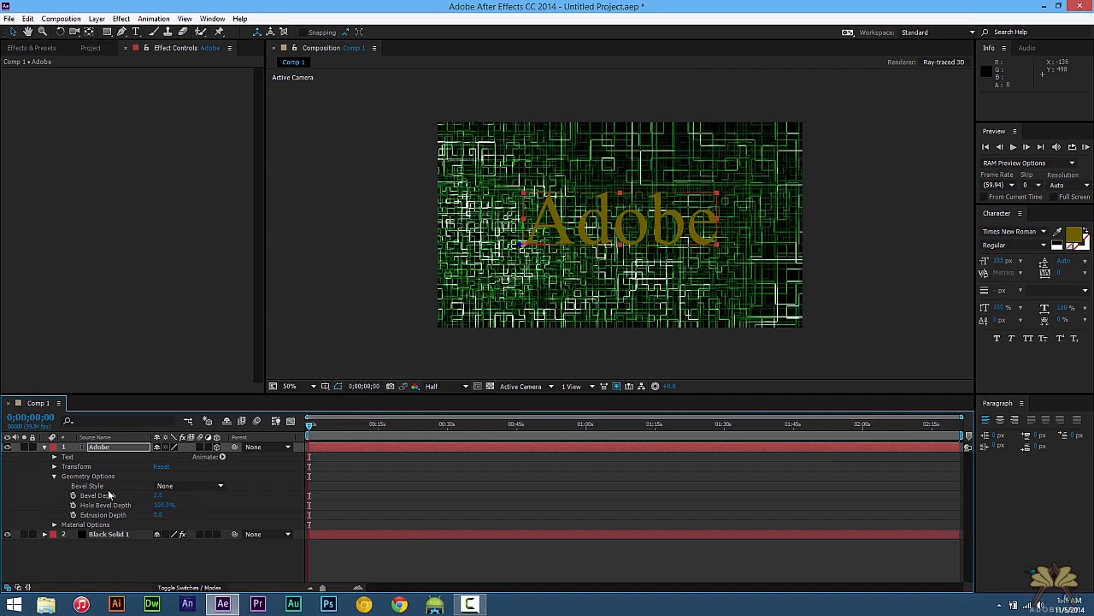
left_click(164, 496)
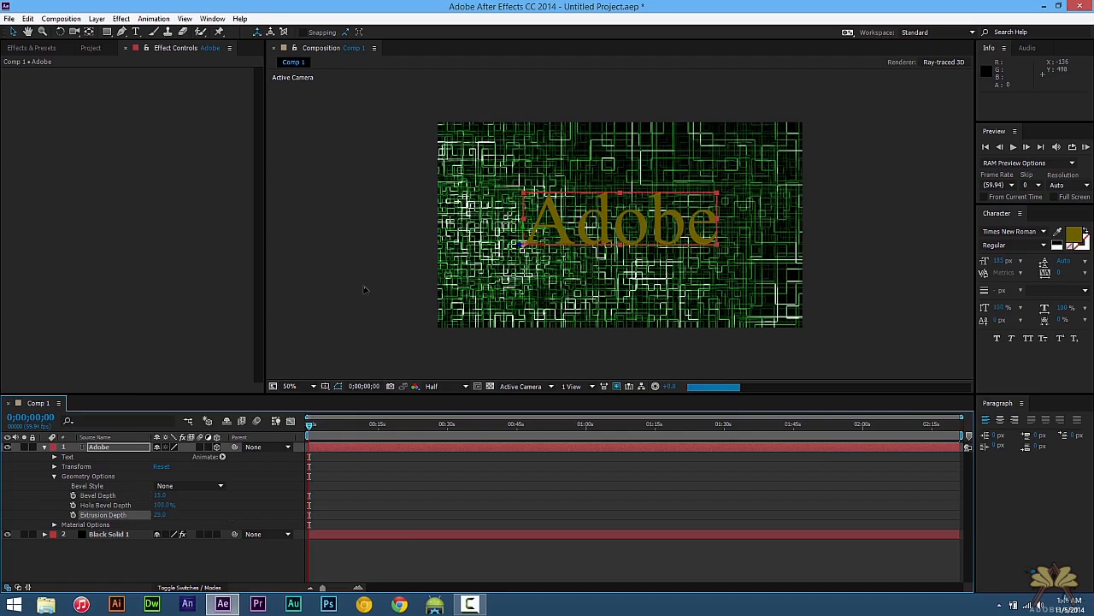
Add a 50mm two-node camera, Camera 1, above the Adobe text
left_click(96, 18)
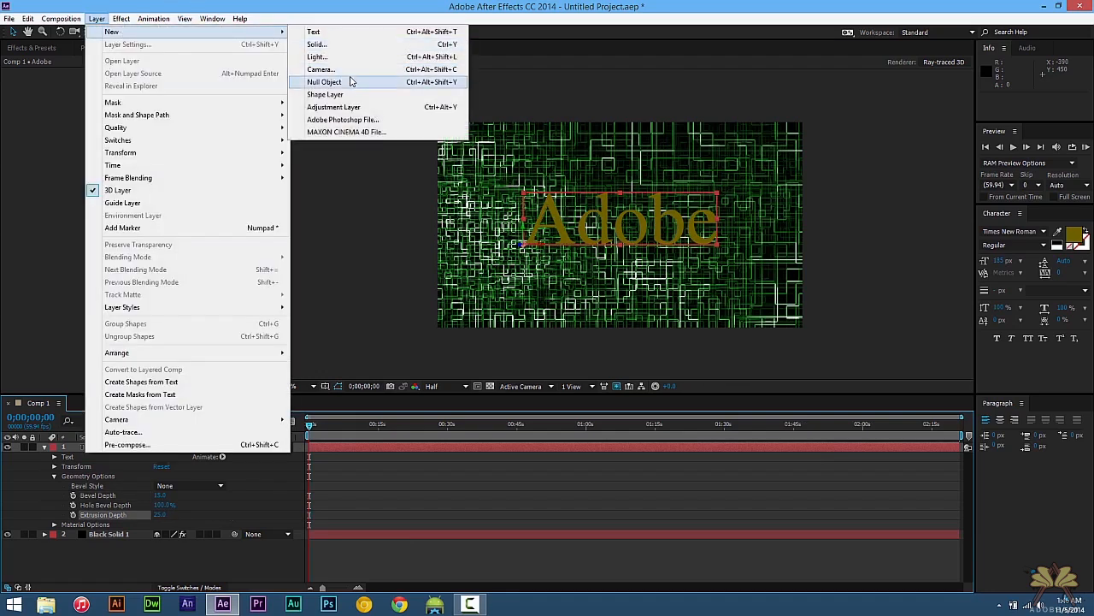
left_click(322, 68)
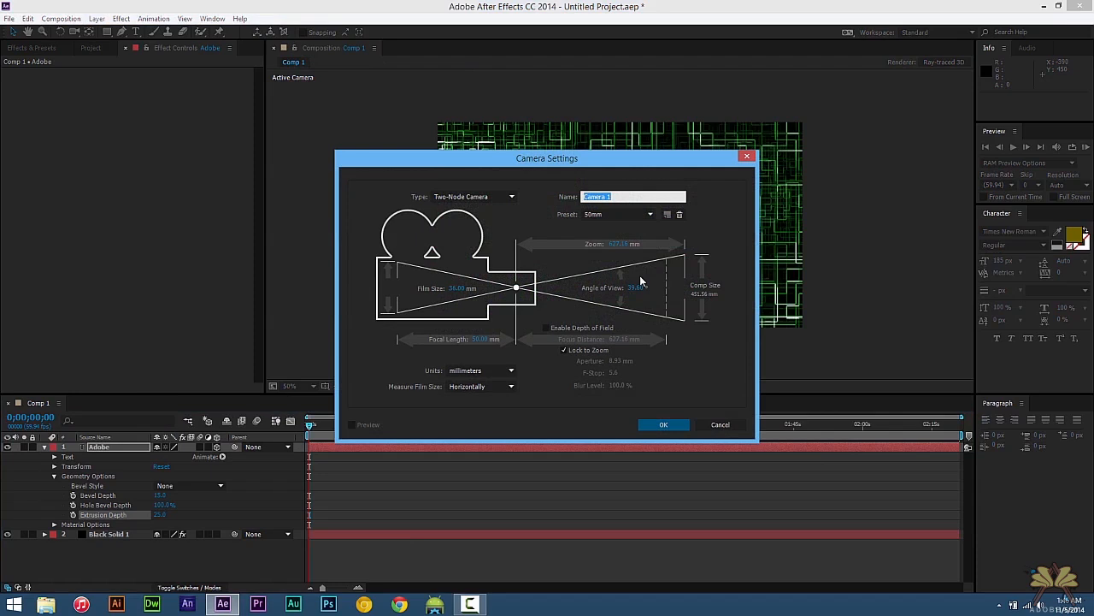
left_click(664, 424)
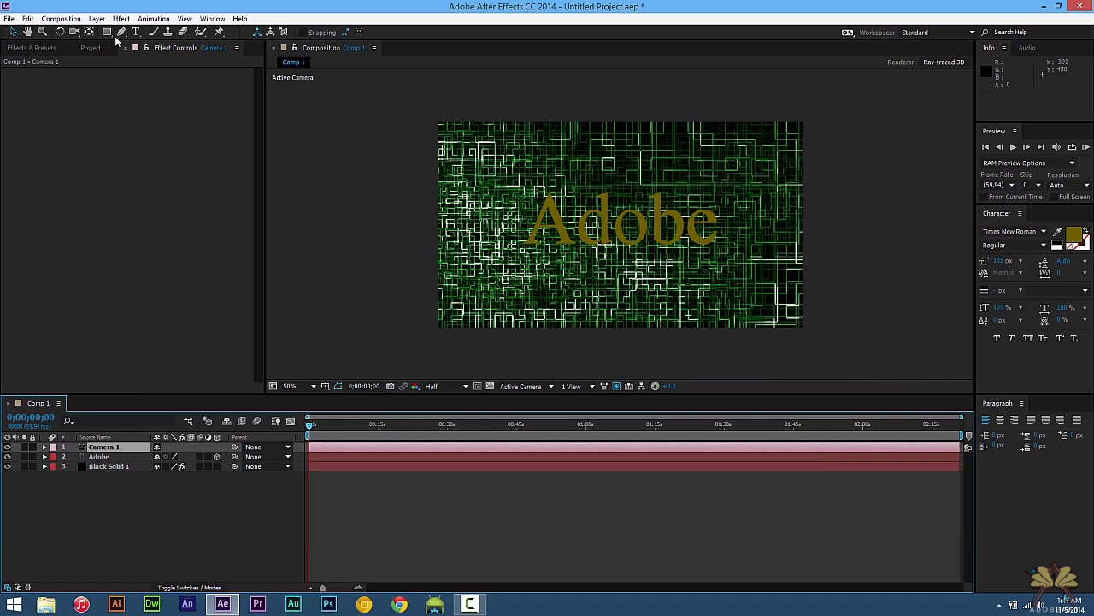
left_click(95, 18)
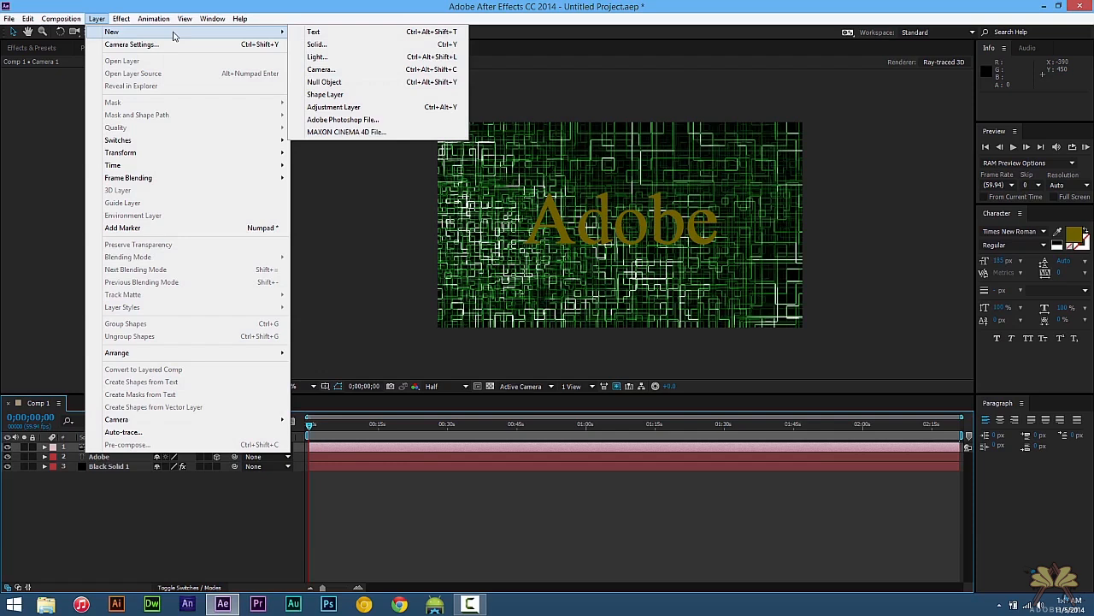
Add a point light to the scene with its default settings
left_click(318, 57)
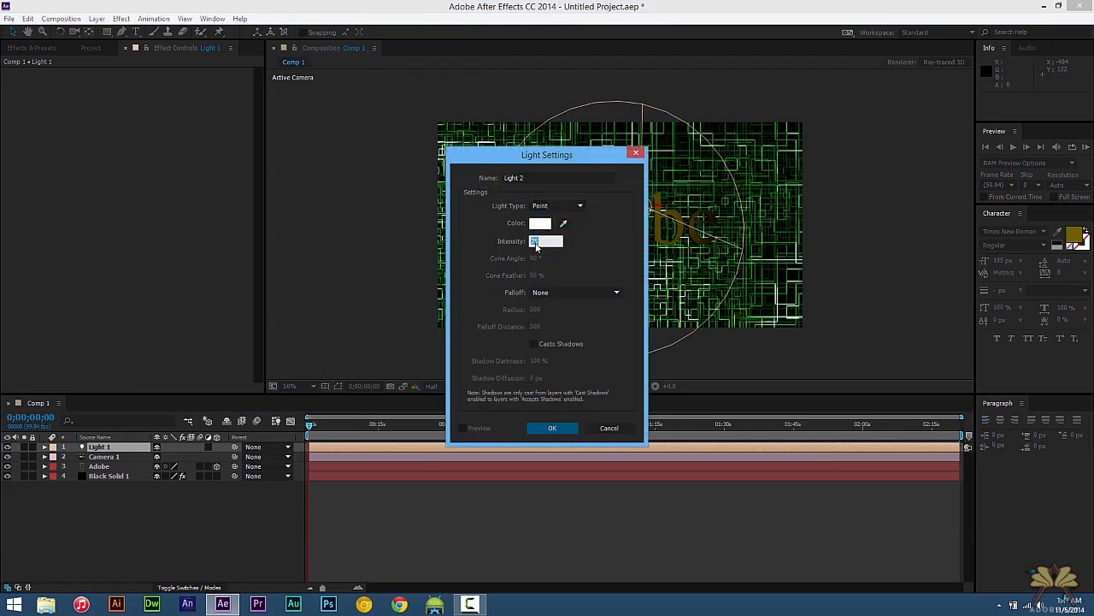
left_click(553, 427)
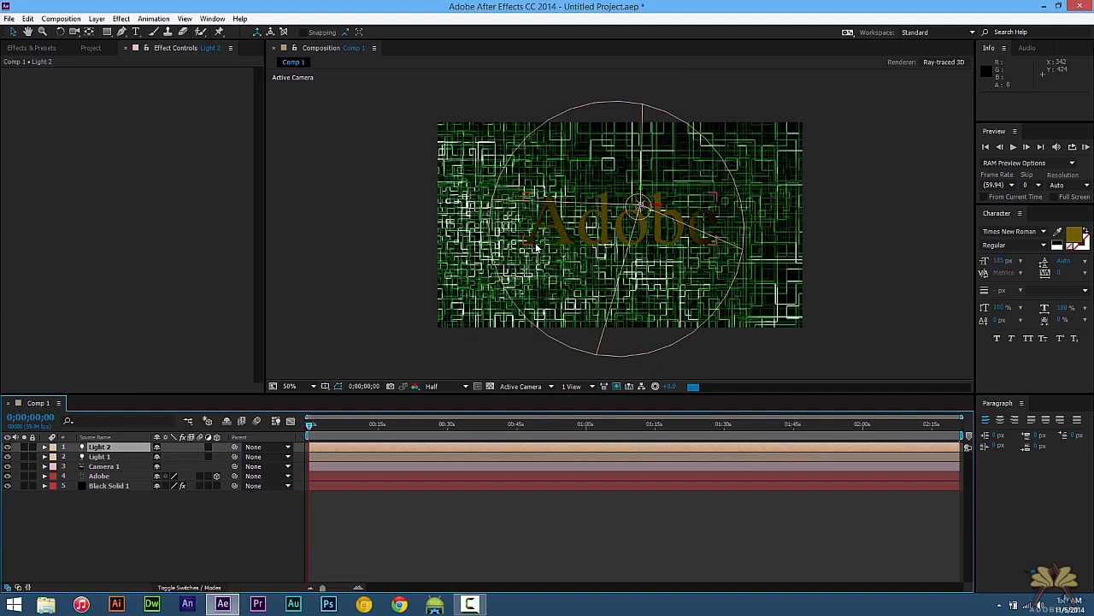
Add an ambient light with adjusted intensity, giving three lights above Camera 1
left_click(96, 17)
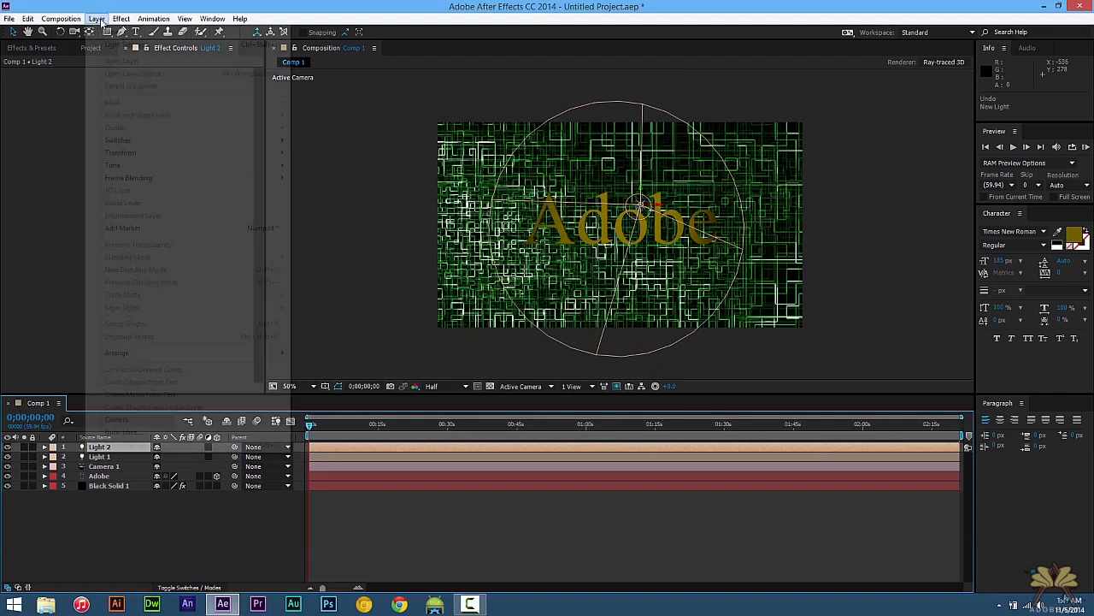
left_click(96, 17)
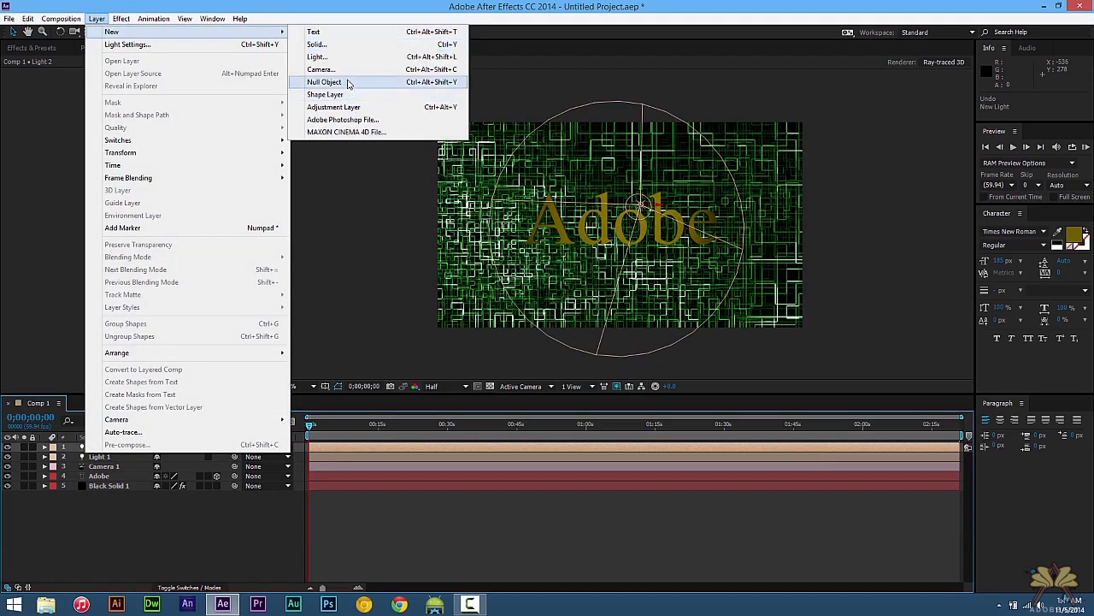
left_click(316, 56)
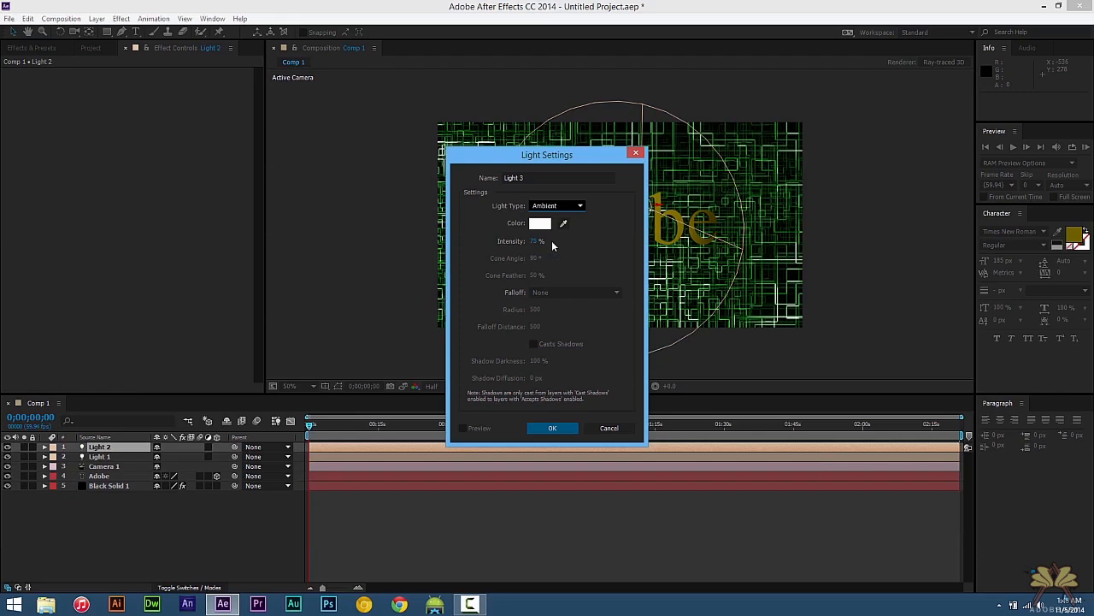
left_click(539, 241)
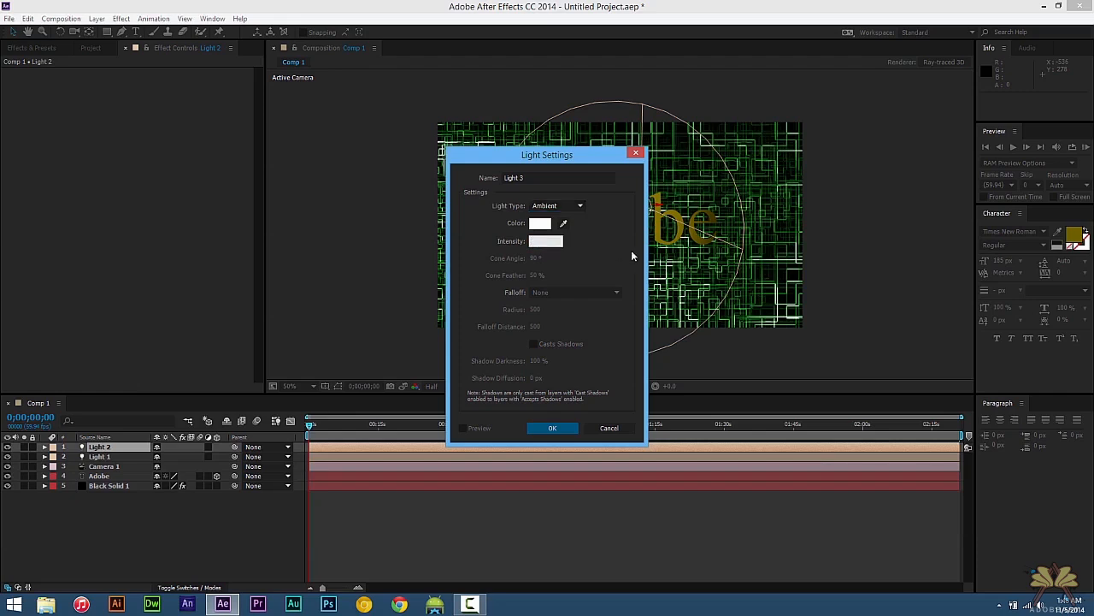
left_click(551, 427)
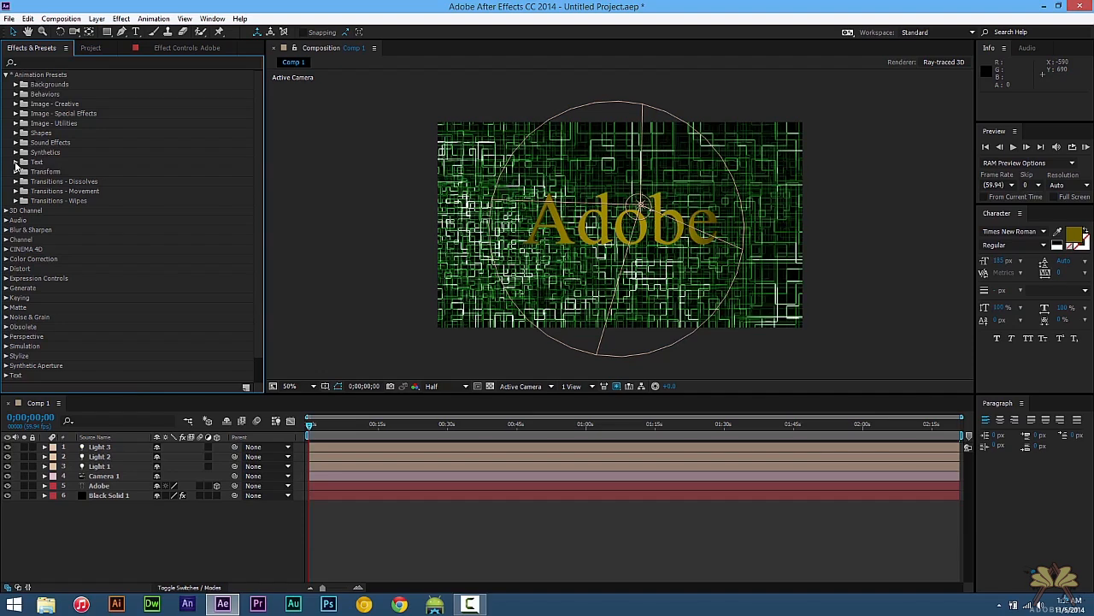
Apply a 3D tumble text animation preset to the Adobe layer
left_click(17, 163)
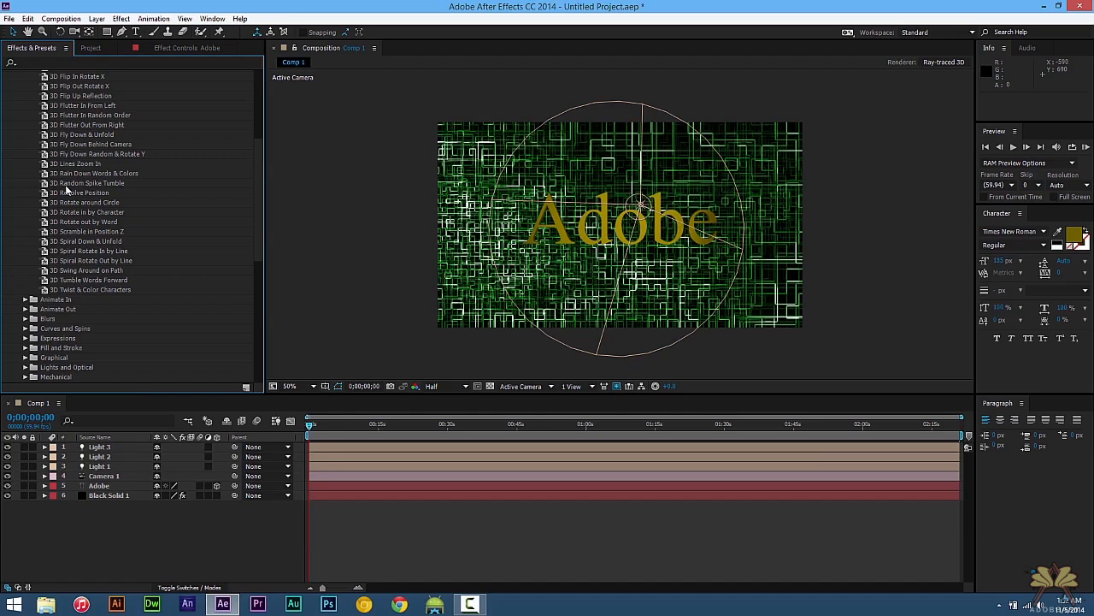
left_click(85, 183)
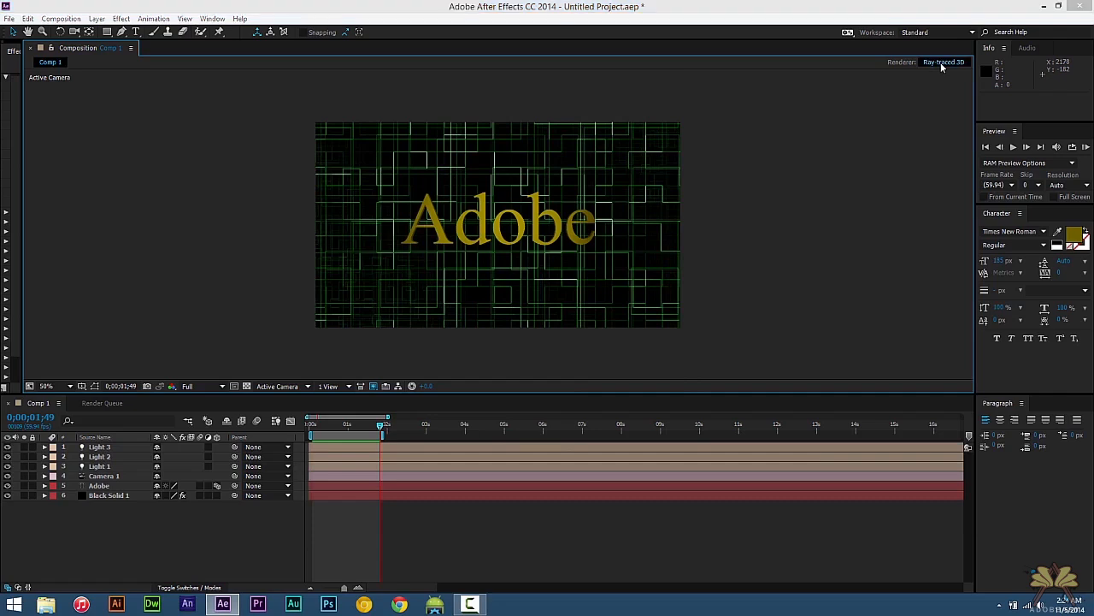
Adjust the Ray-traced 3D renderer quality for Comp 1 and confirm it
left_click(944, 62)
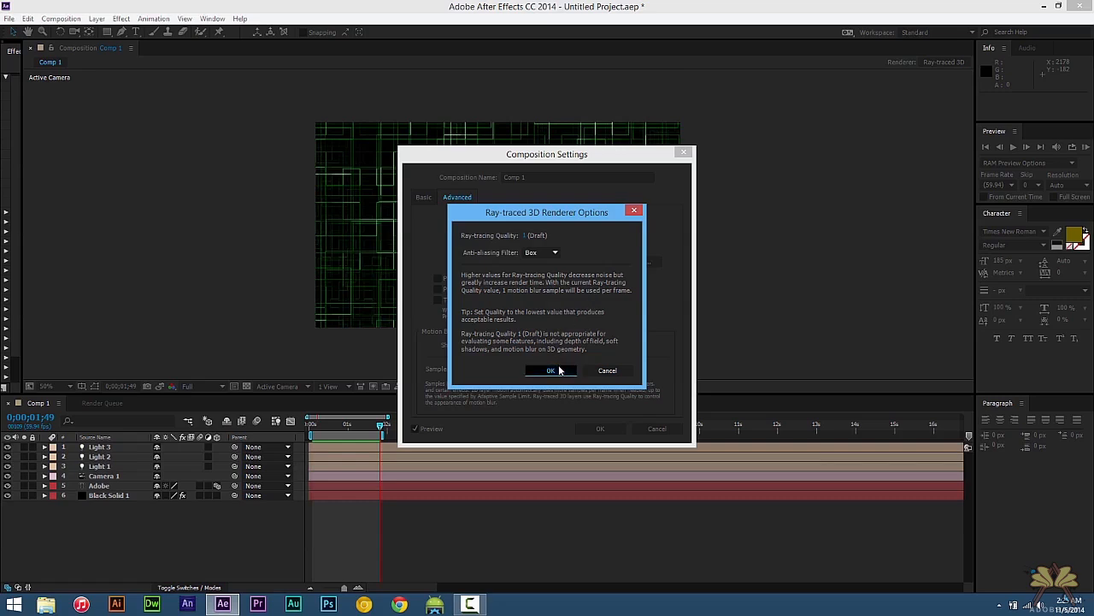
left_click(550, 369)
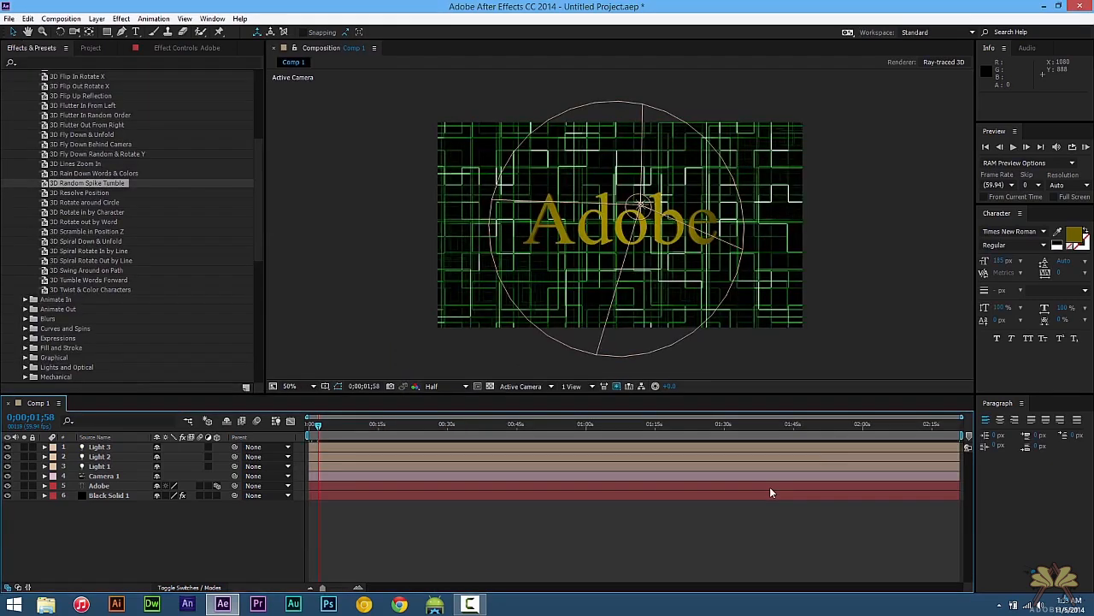